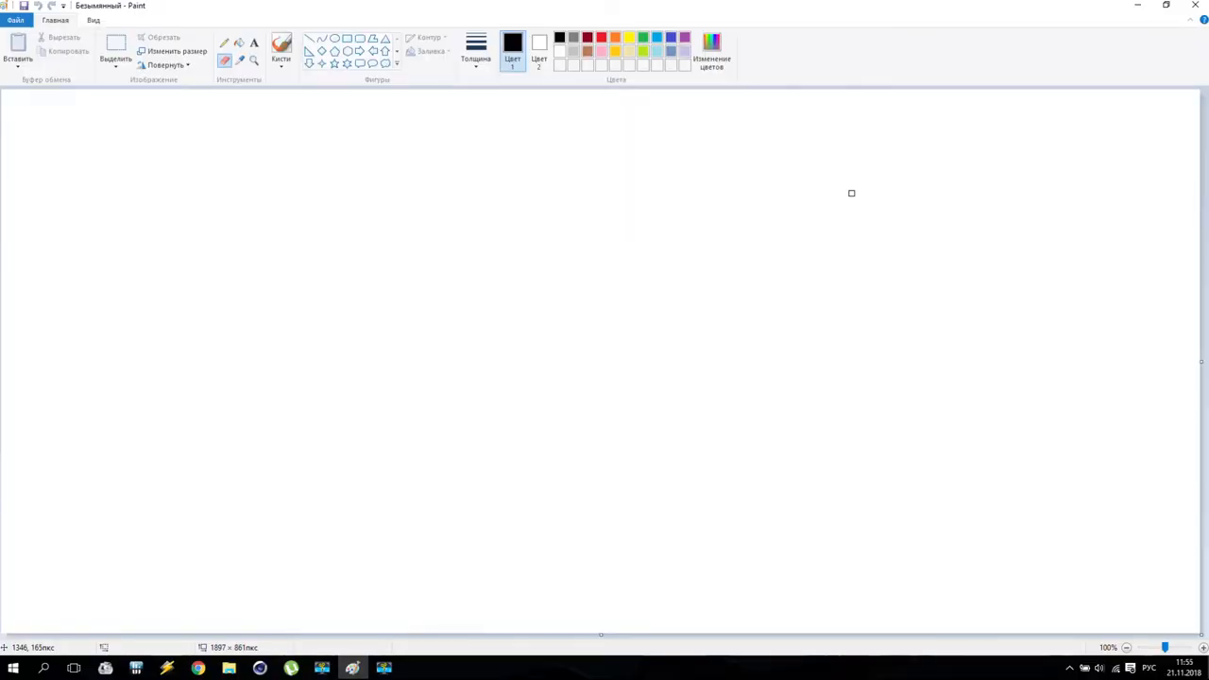
mouse_move(671, 178)
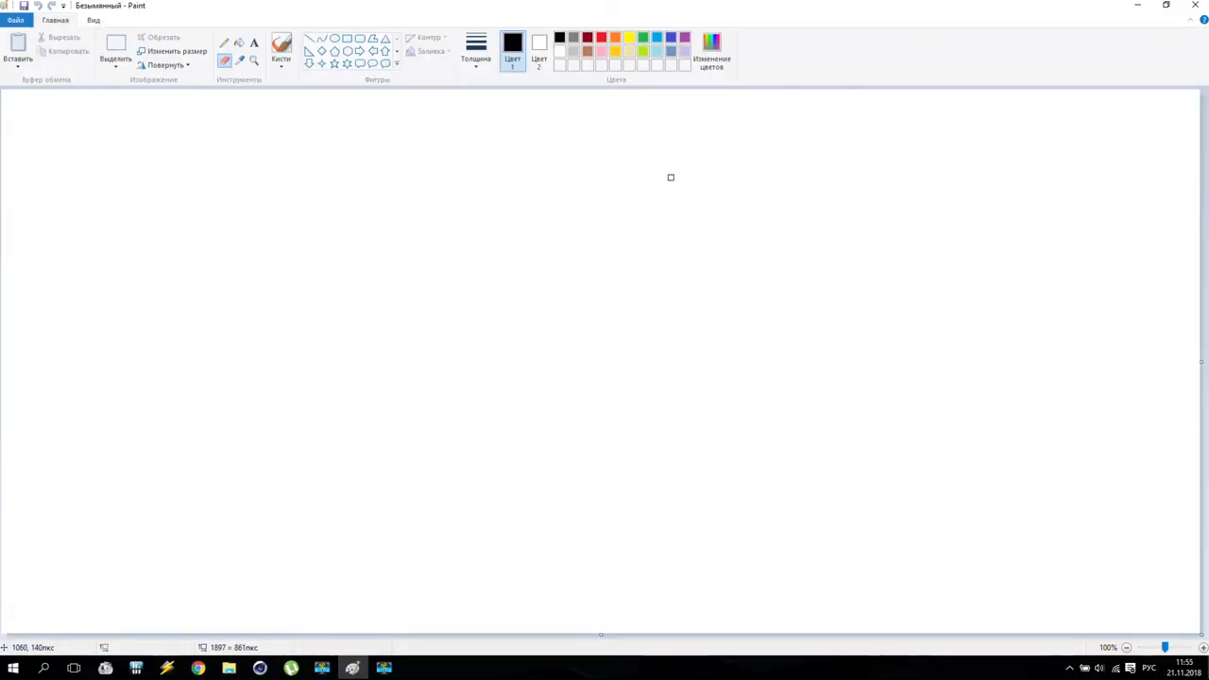
mouse_move(681, 208)
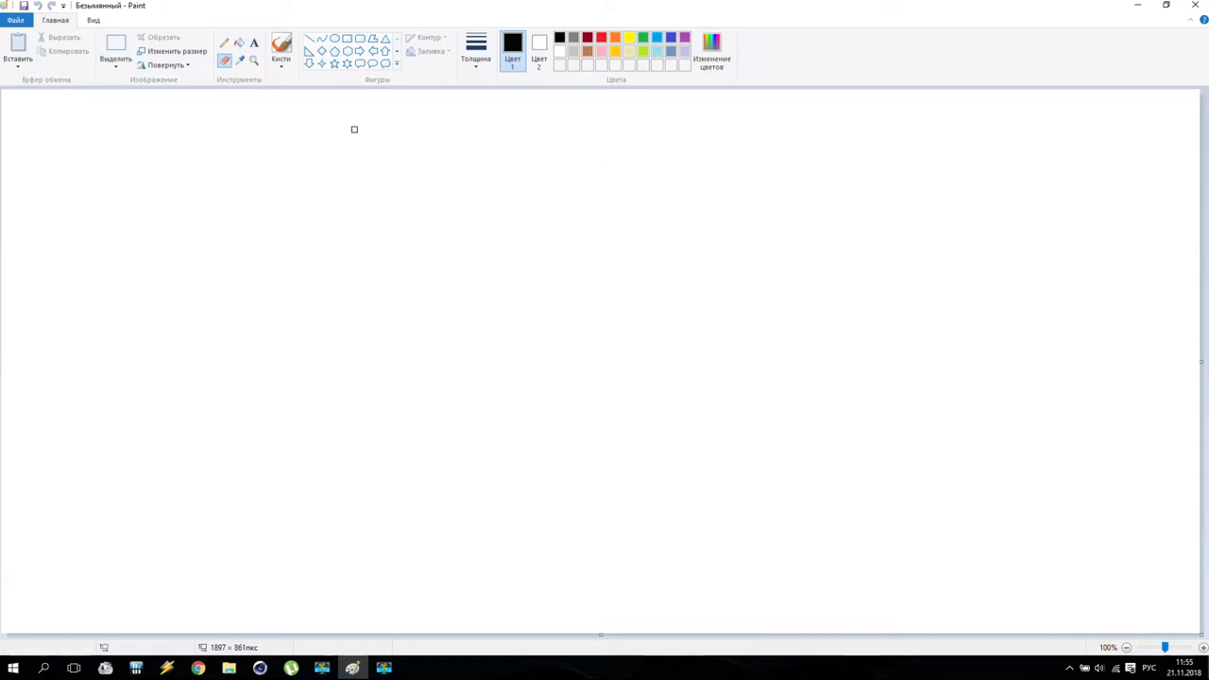
Step: Choose the Brushes tool with a thicker line width and green as Color 1
click(280, 53)
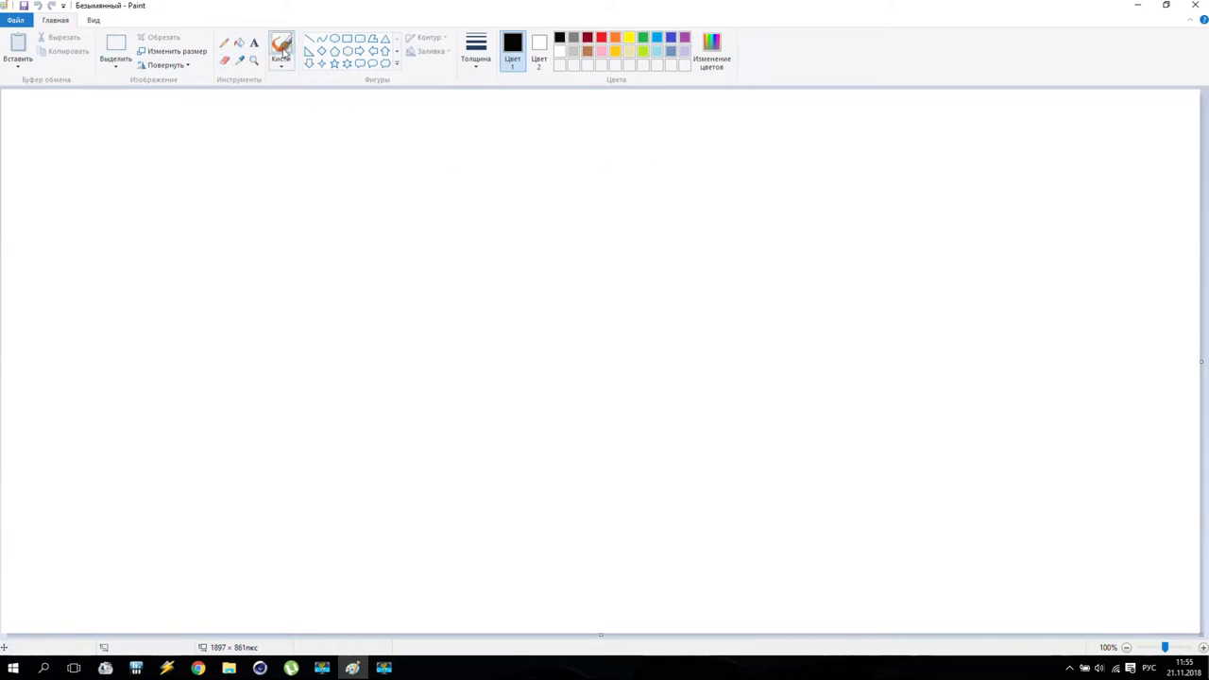
click(476, 45)
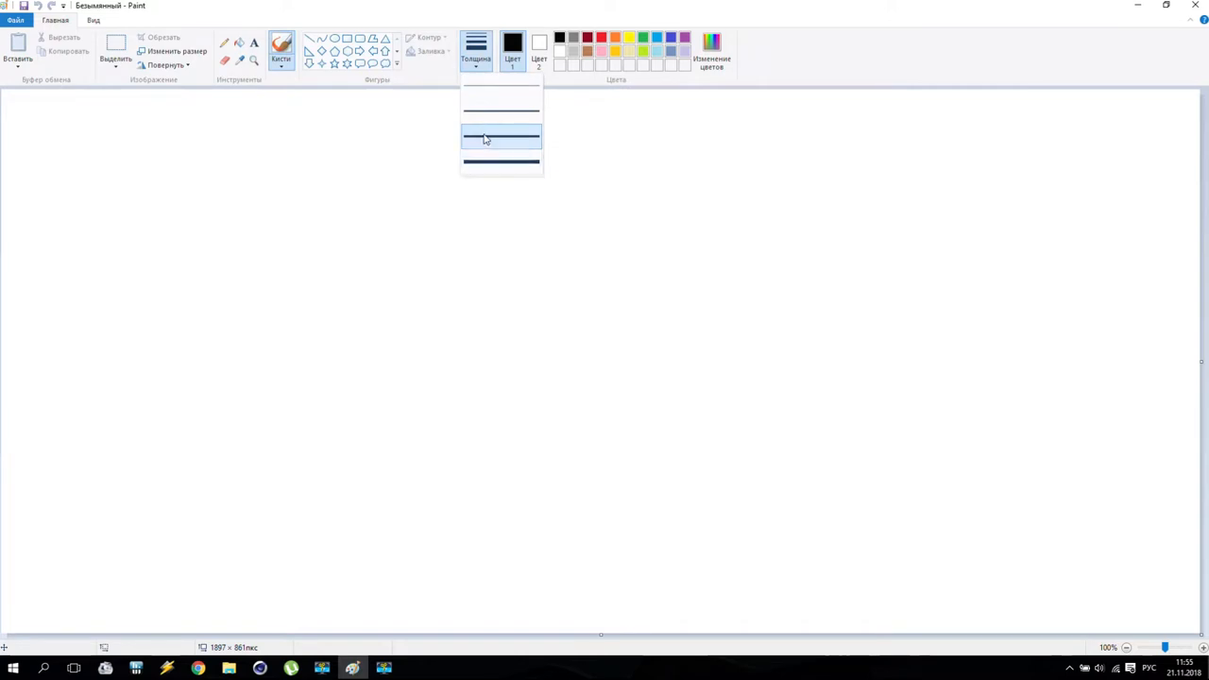
click(503, 140)
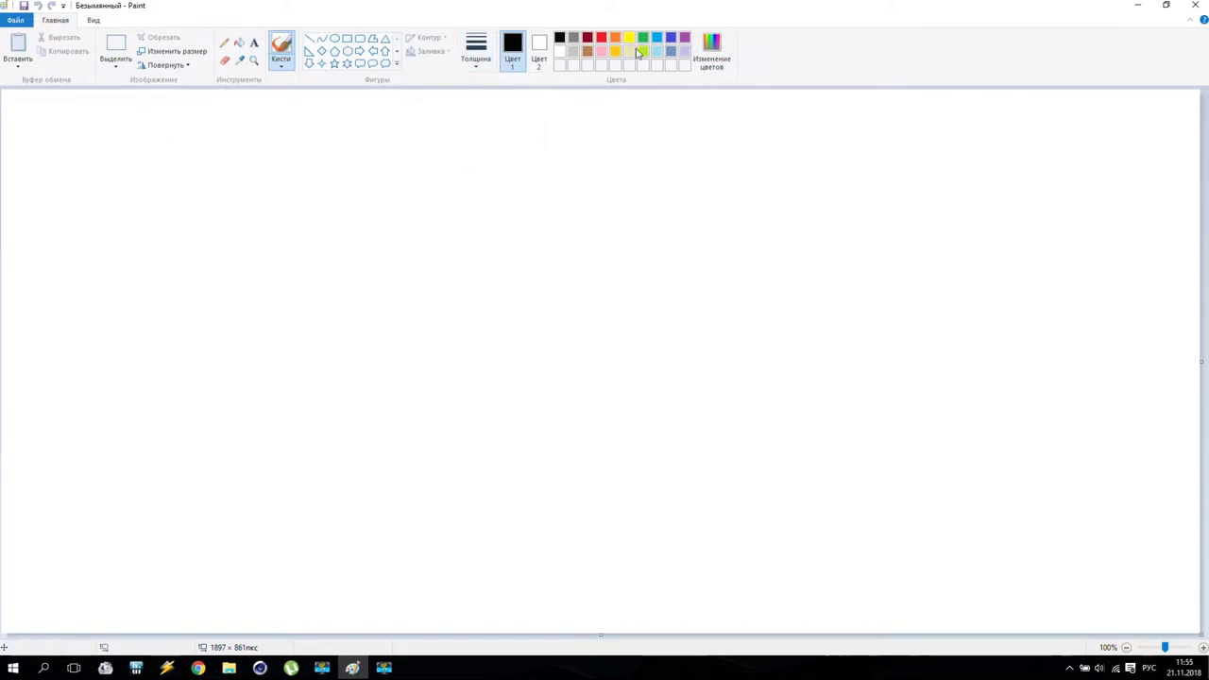
click(642, 38)
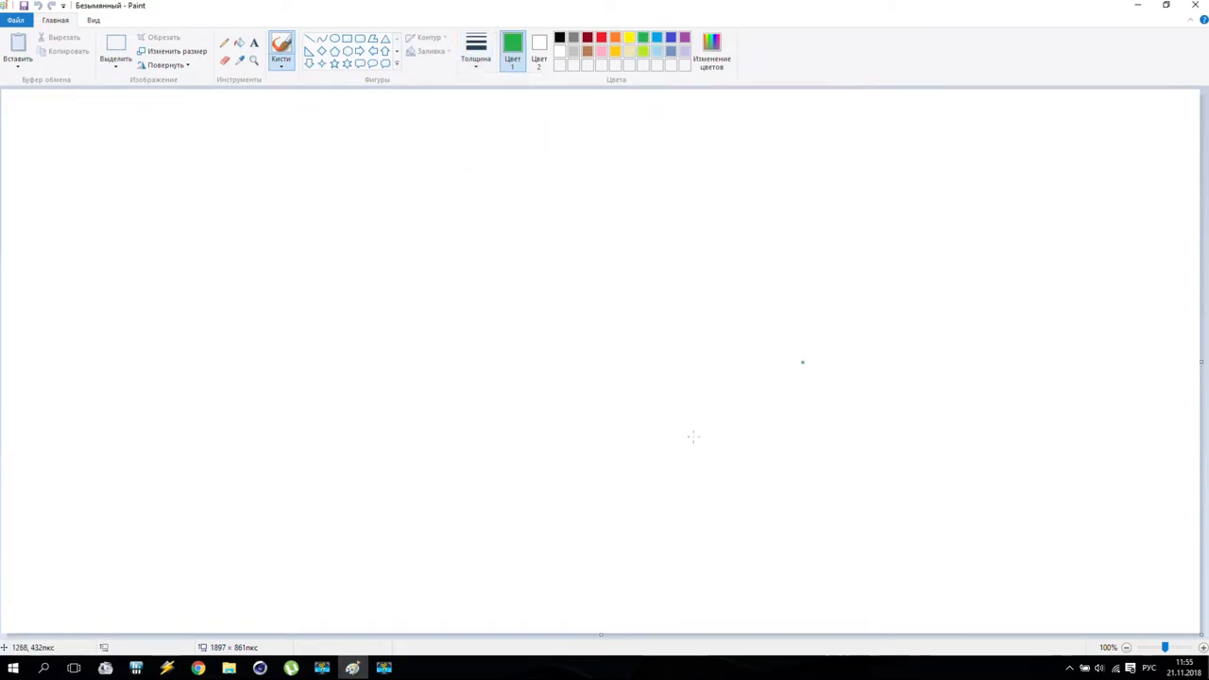
mouse_move(4, 576)
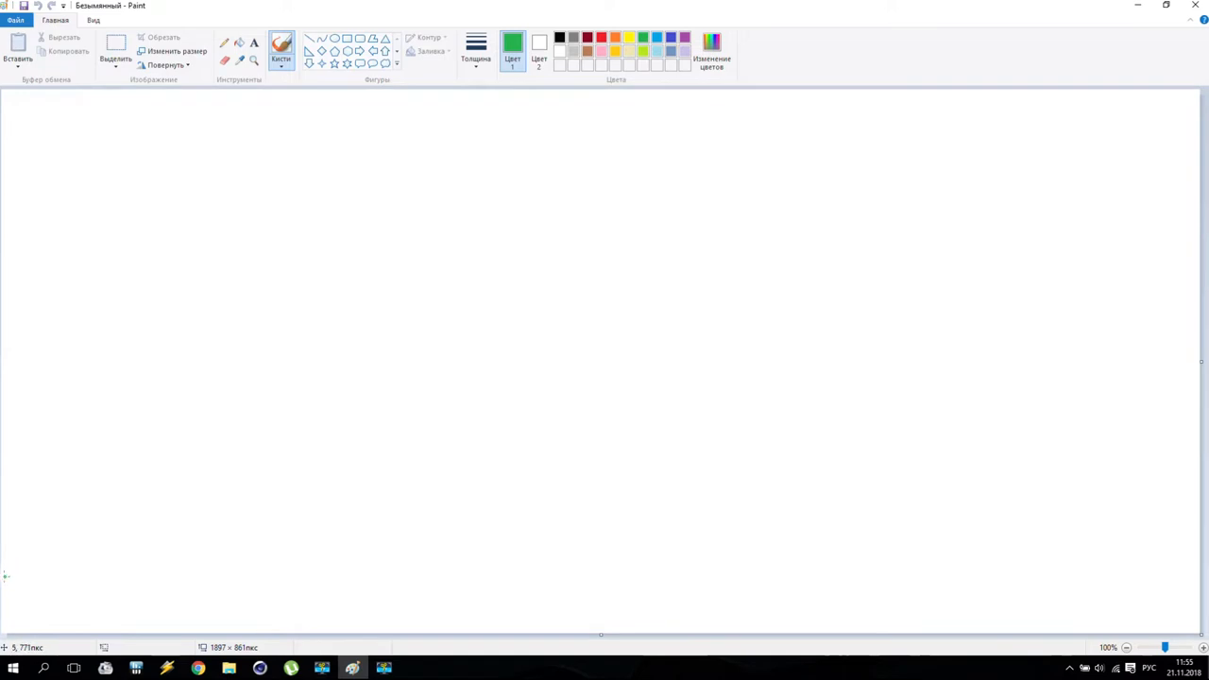
Step: Draw a wavy green ground line along the bottom and a red round character with two eyes at its left end
drag(3, 575, 975, 575)
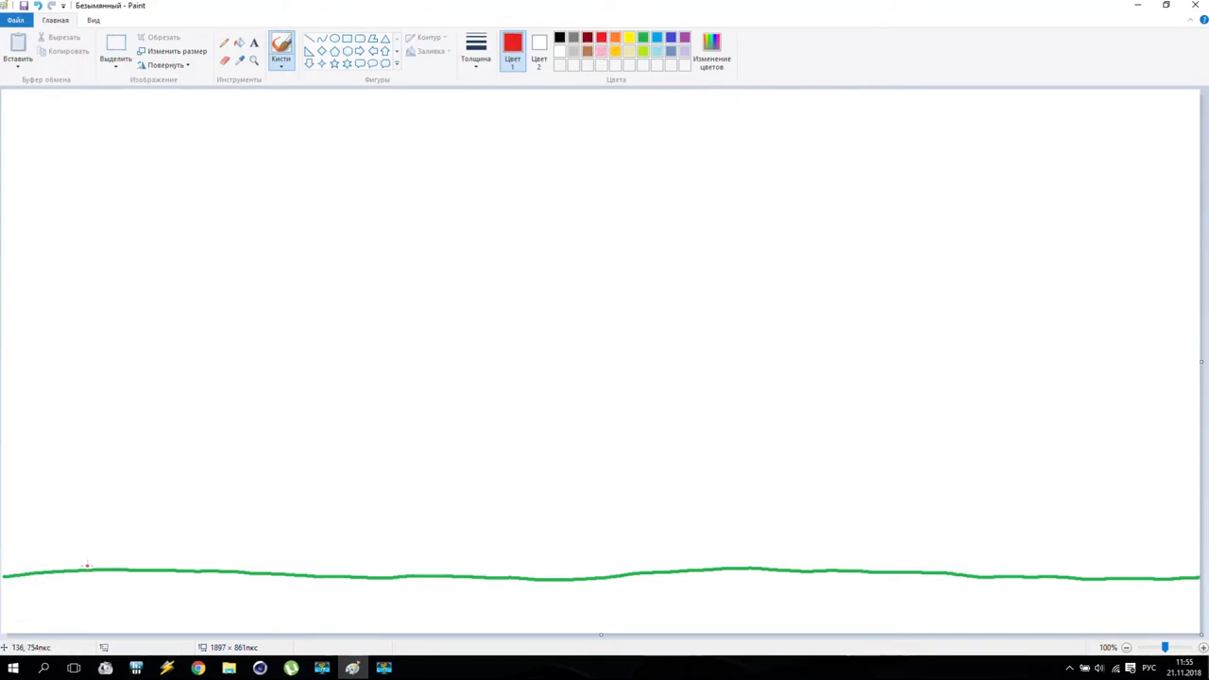
drag(87, 567, 95, 552)
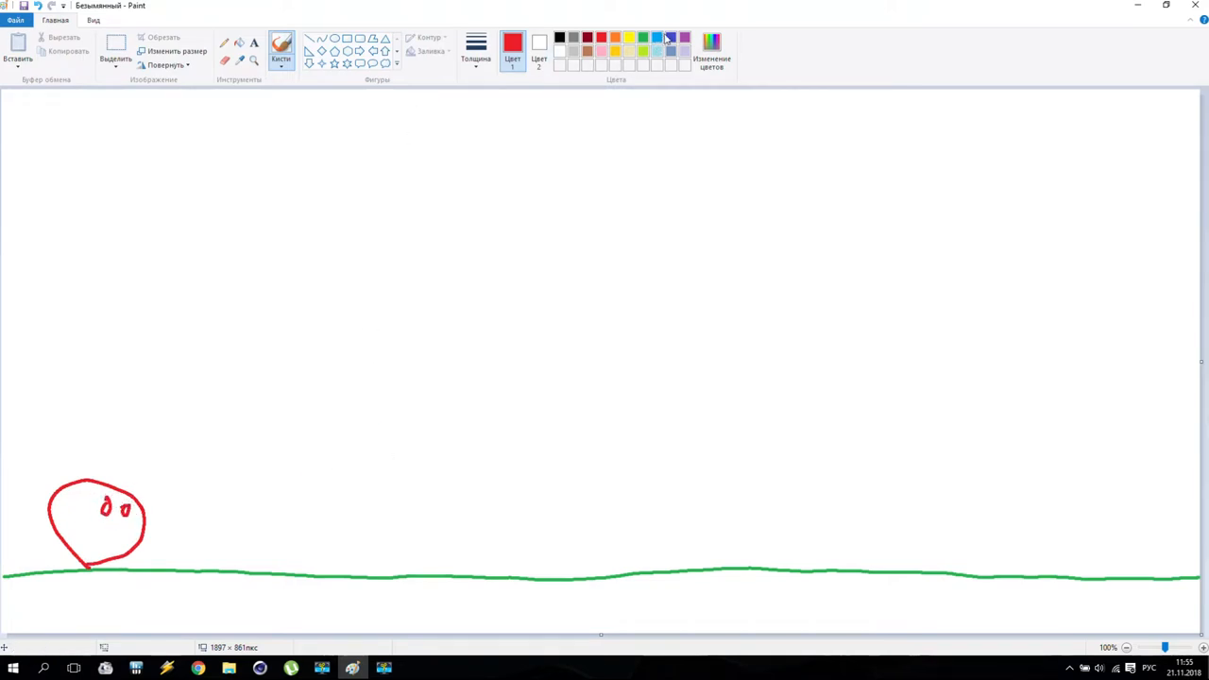
Step: Draw two blue box outlines on the ground, then green bushes and grass along the ground line
click(643, 38)
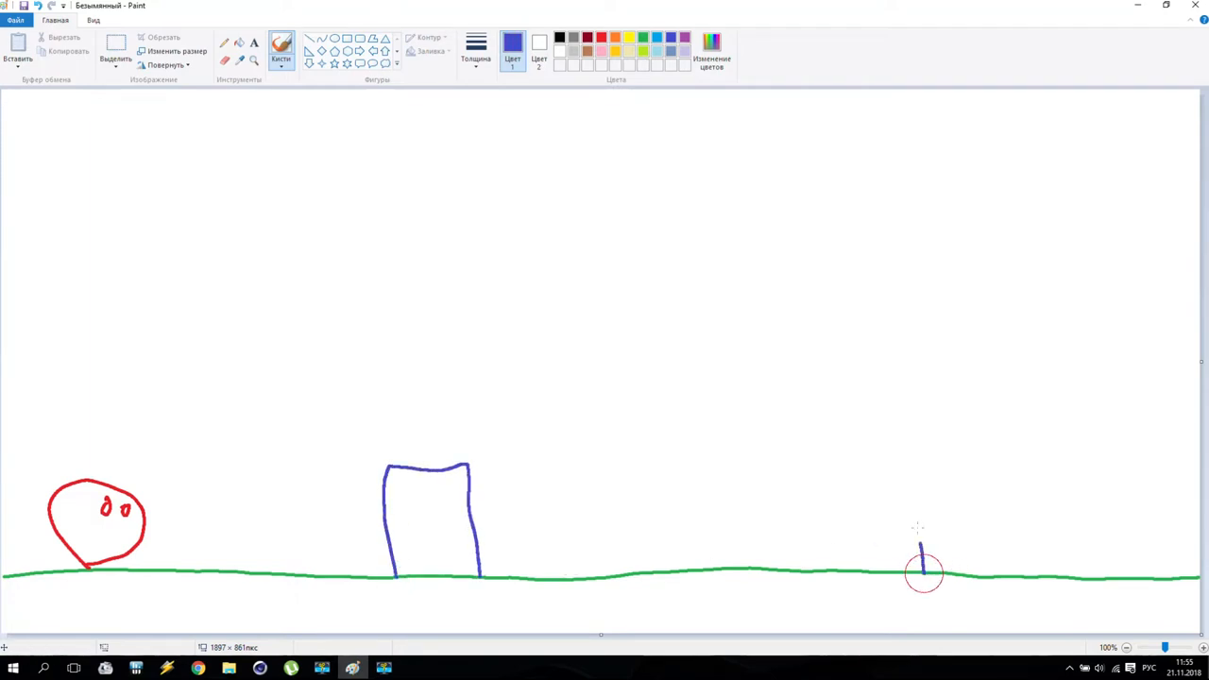
drag(922, 567, 997, 462)
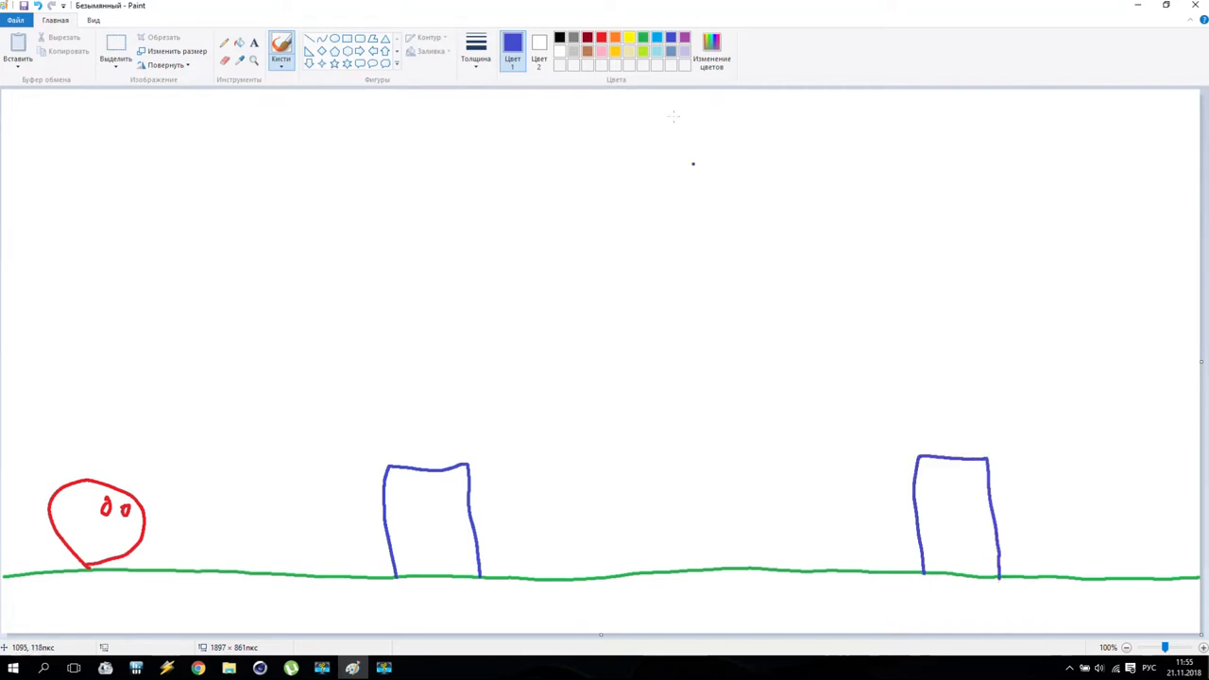
click(512, 43)
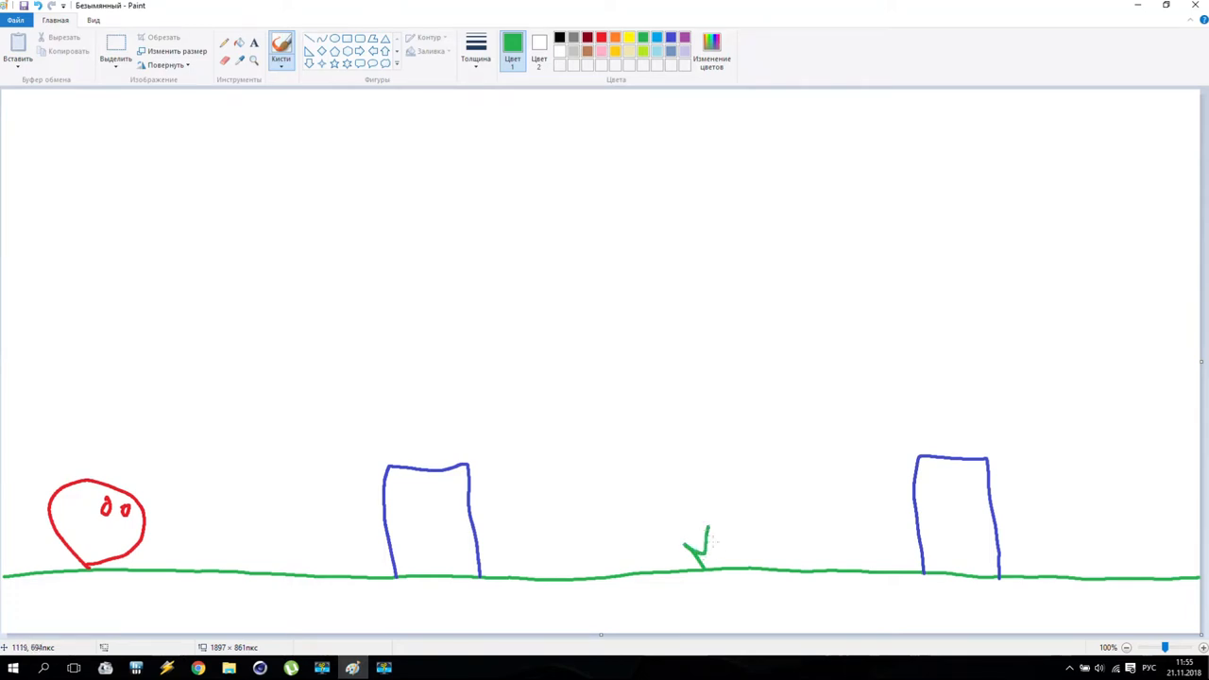
drag(680, 548, 794, 533)
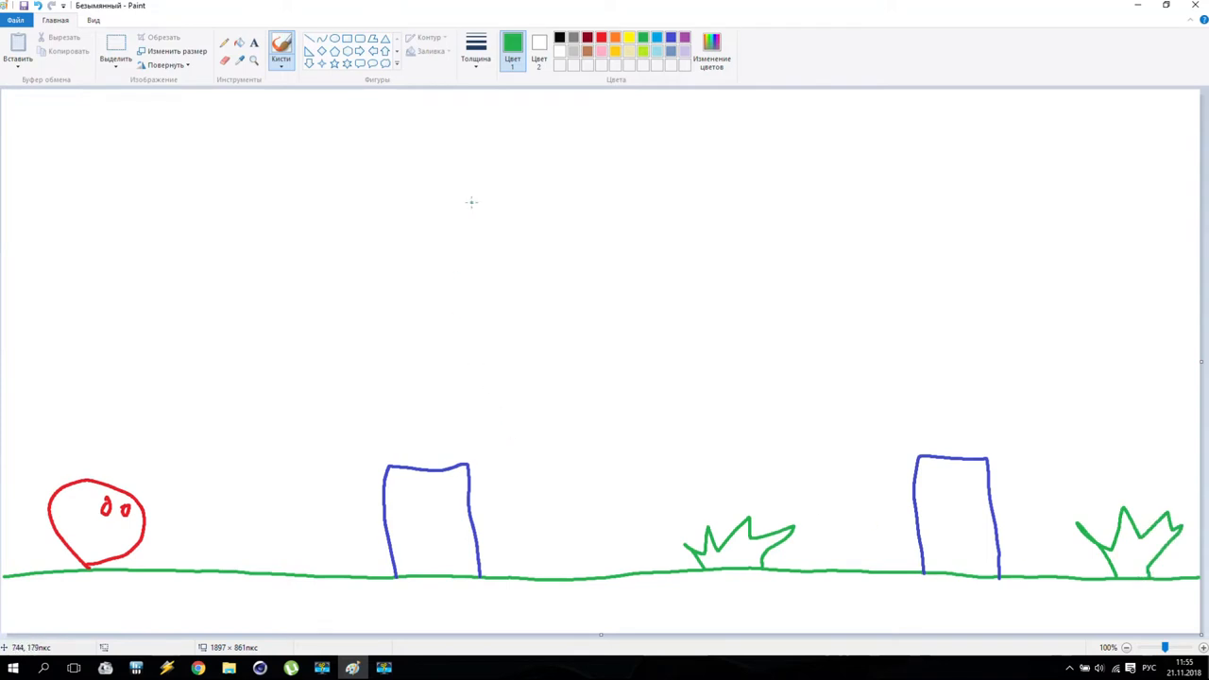
mouse_move(188, 608)
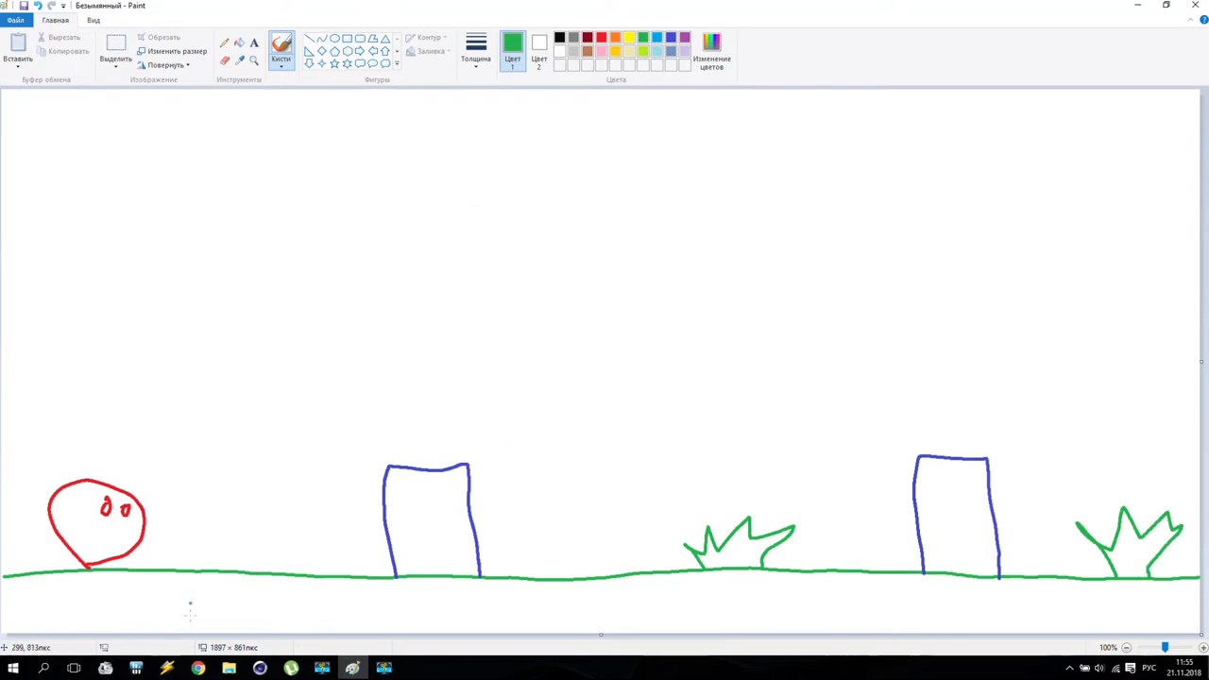
mouse_move(191, 627)
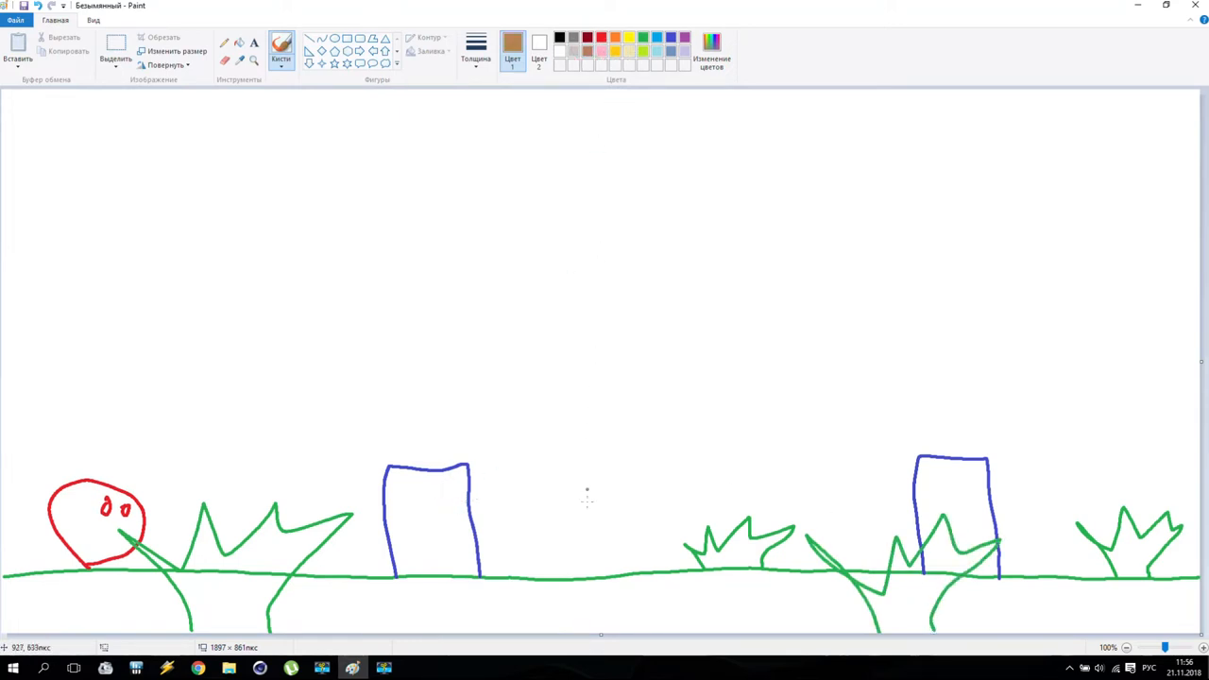
Step: Draw brown trunks and jagged green crowns for a mid-canvas tree and a larger tree at the left
drag(609, 482, 593, 574)
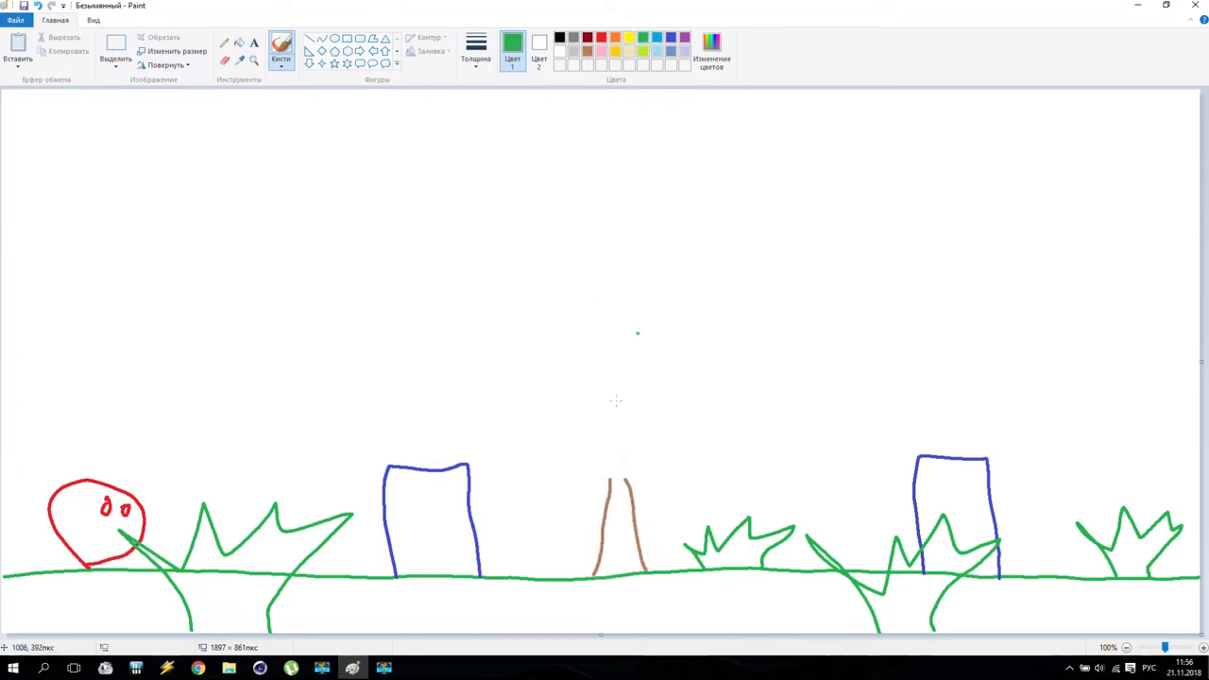
drag(614, 500, 548, 425)
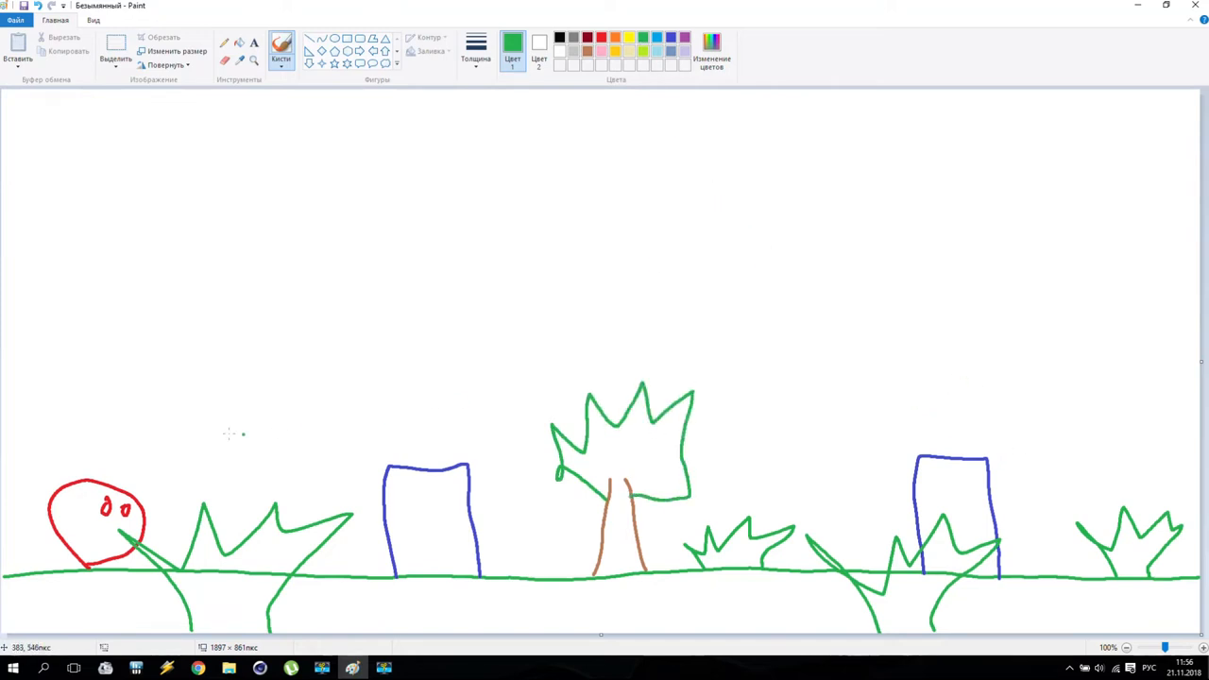
drag(198, 435, 425, 355)
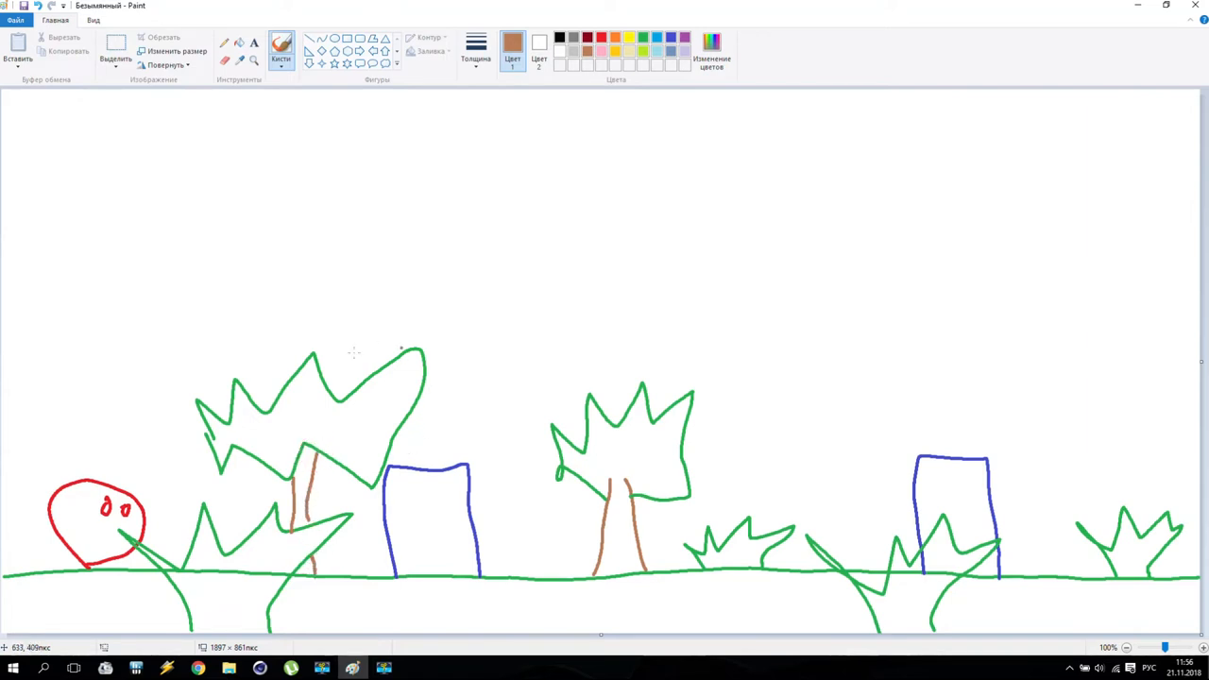
mouse_move(564, 281)
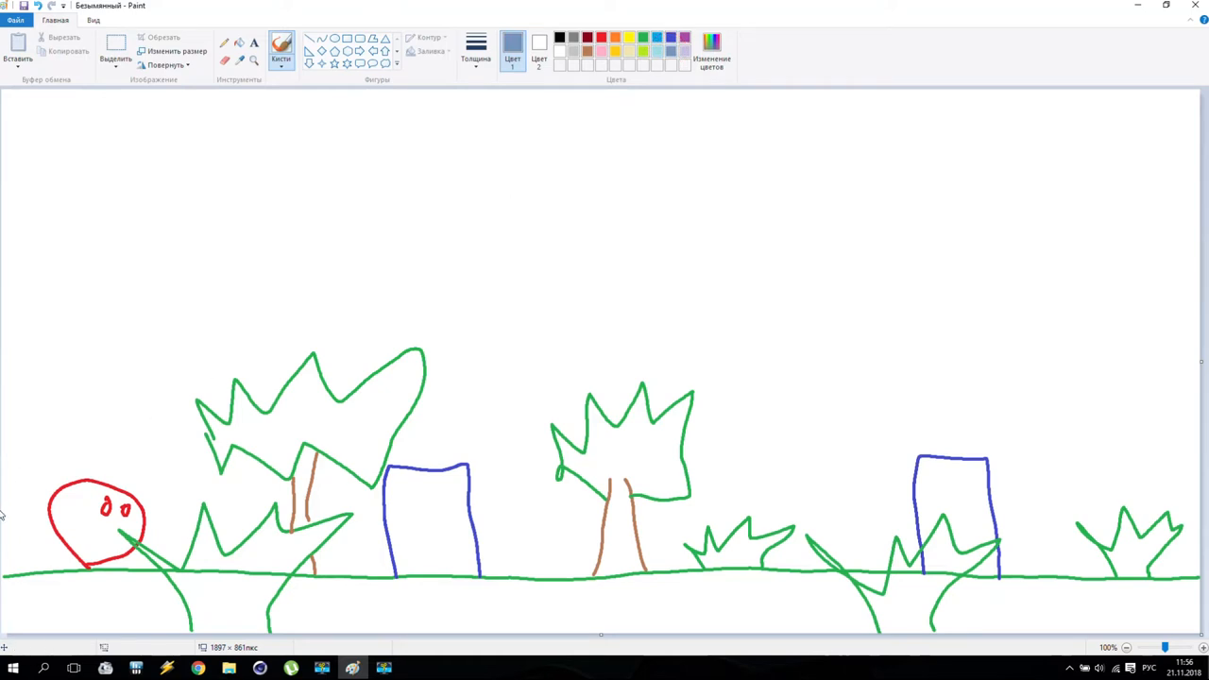
Step: Draw grey-blue mountain ridges from the left edge across to the right behind the trees and boxes
drag(4, 491, 199, 412)
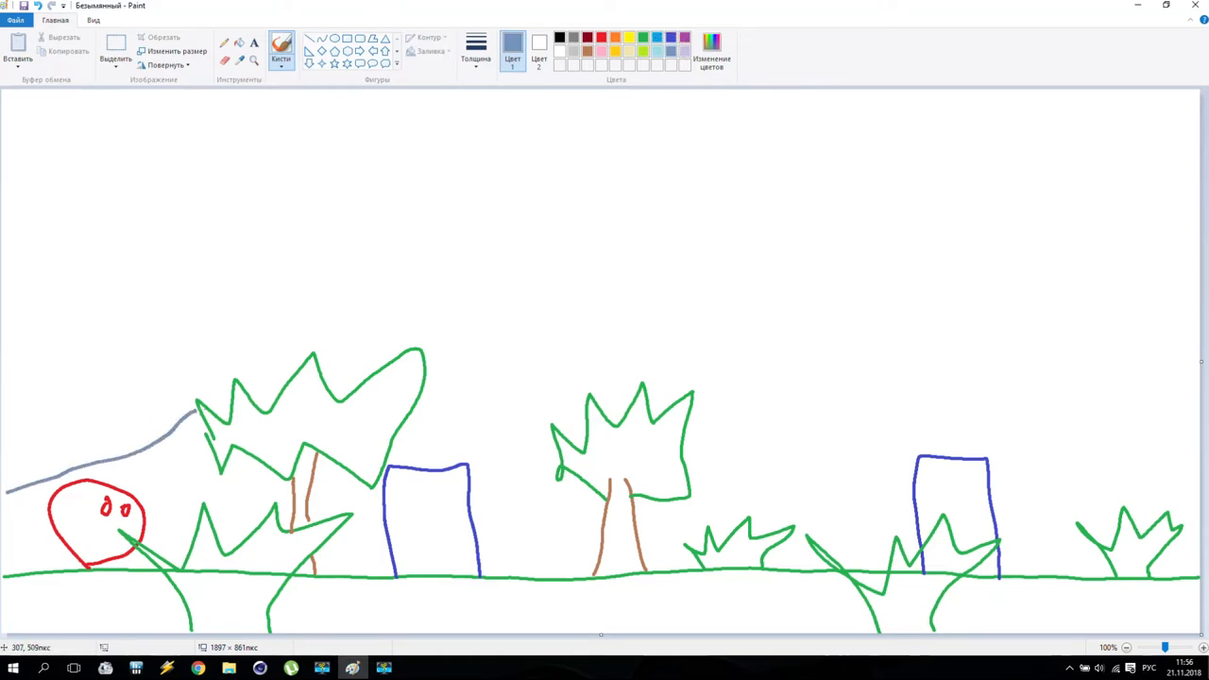
drag(198, 406, 311, 340)
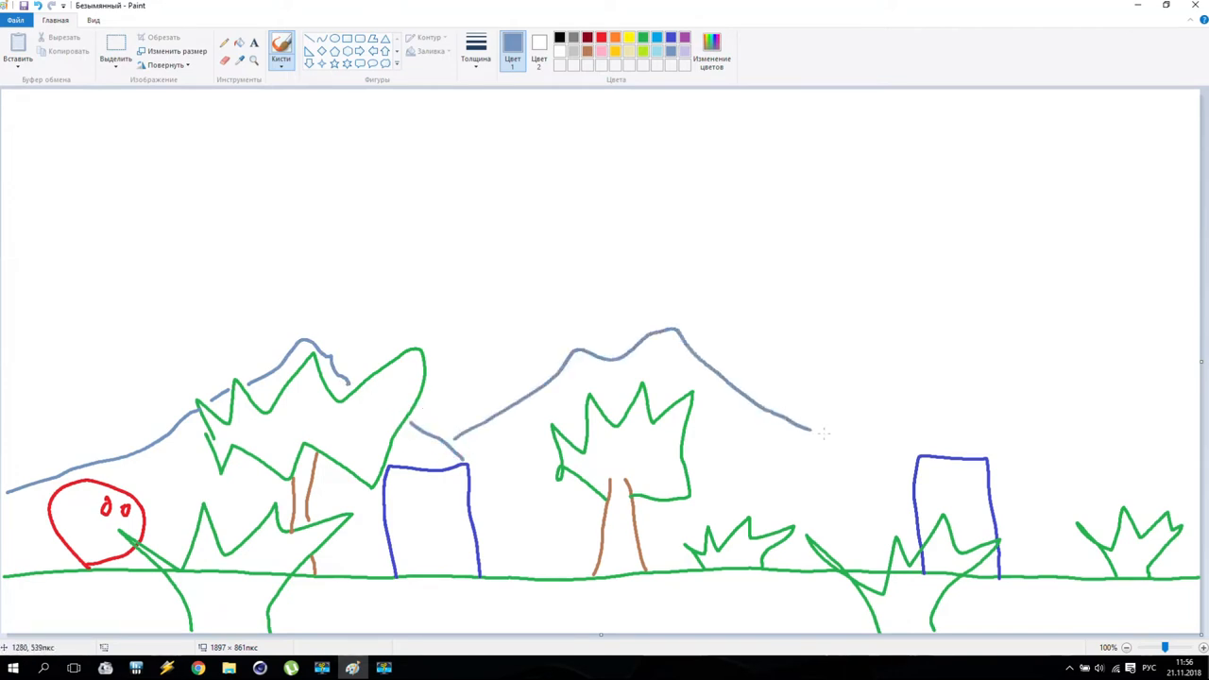
drag(816, 434, 944, 350)
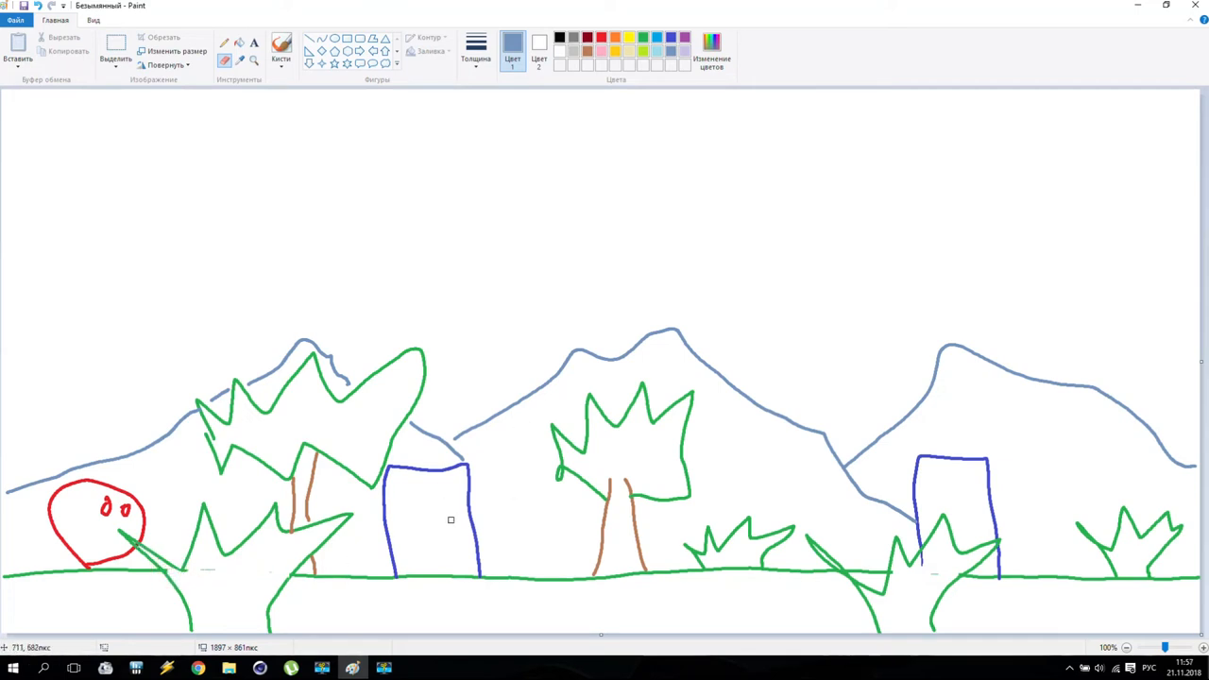
mouse_move(421, 498)
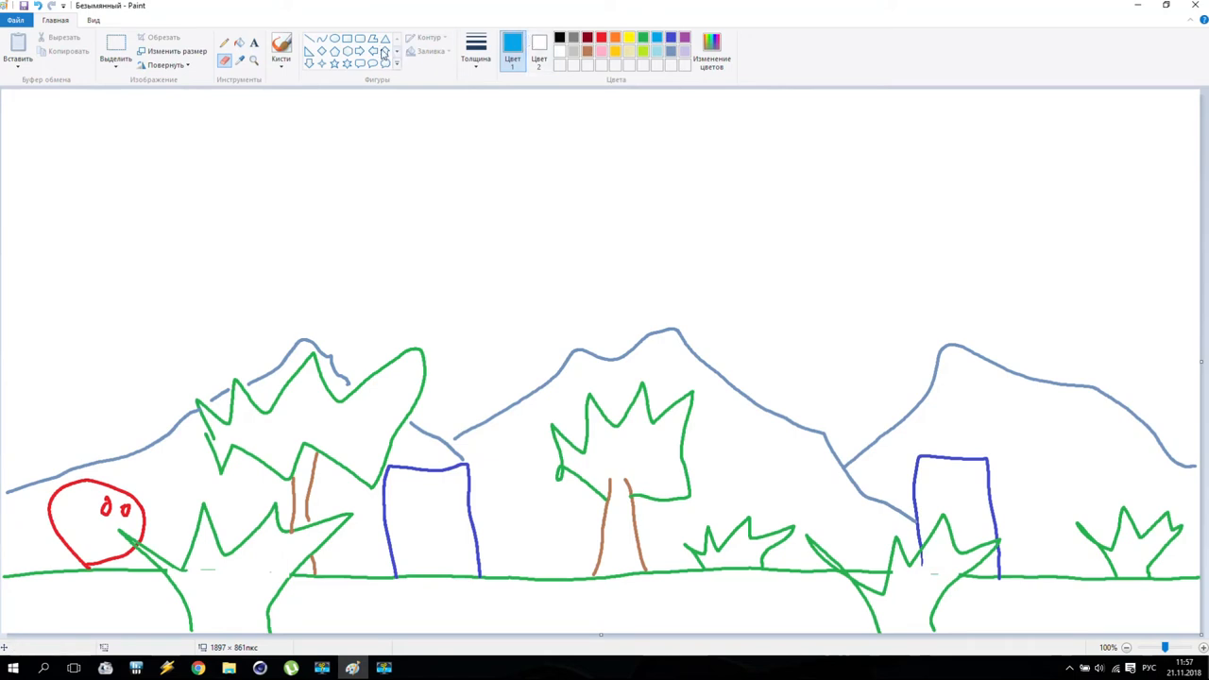
Step: Brush light-blue cloud outlines across the sky and a red heart in the top-left corner
drag(719, 189, 869, 243)
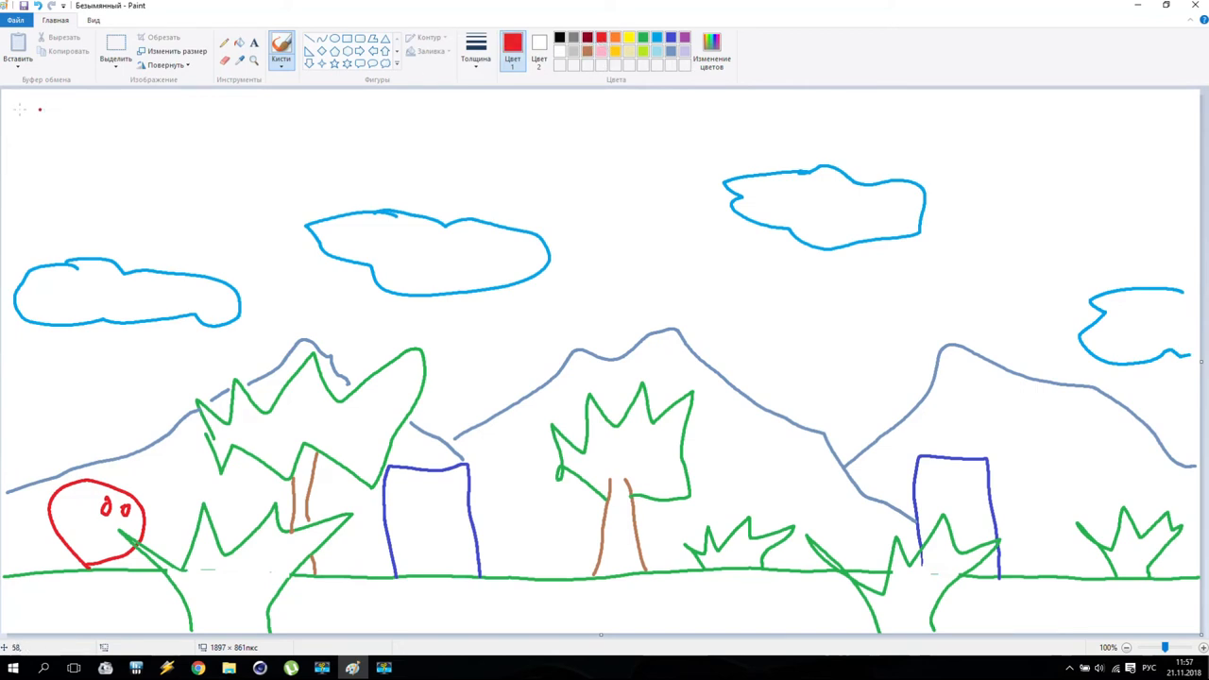
drag(18, 108, 76, 204)
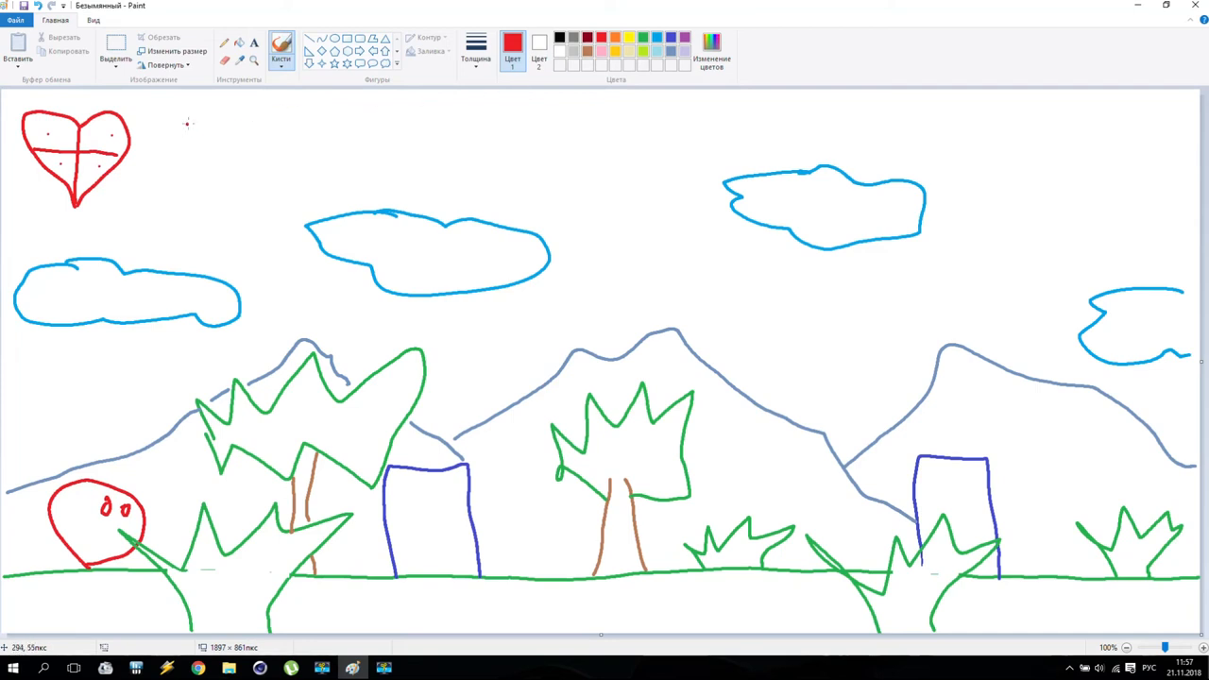
Step: Draw a red segmented circle beside the heart, a black boxed 12 at top centre and a red X top right
drag(189, 118, 174, 204)
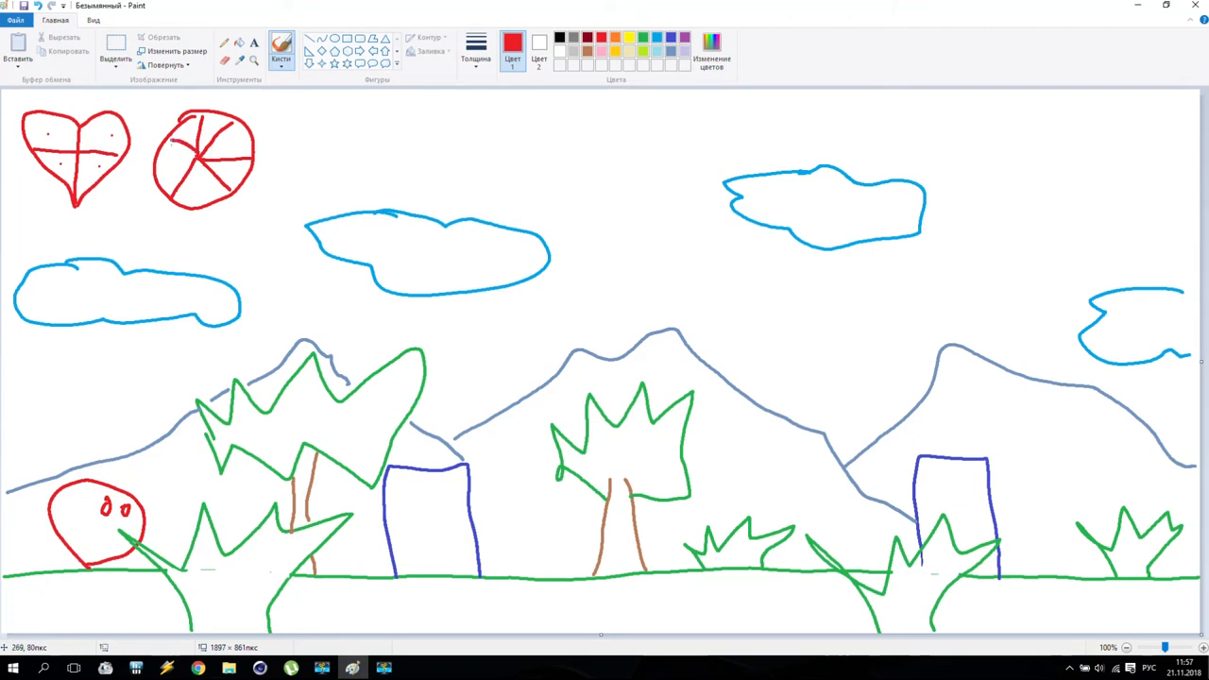
mouse_move(1111, 121)
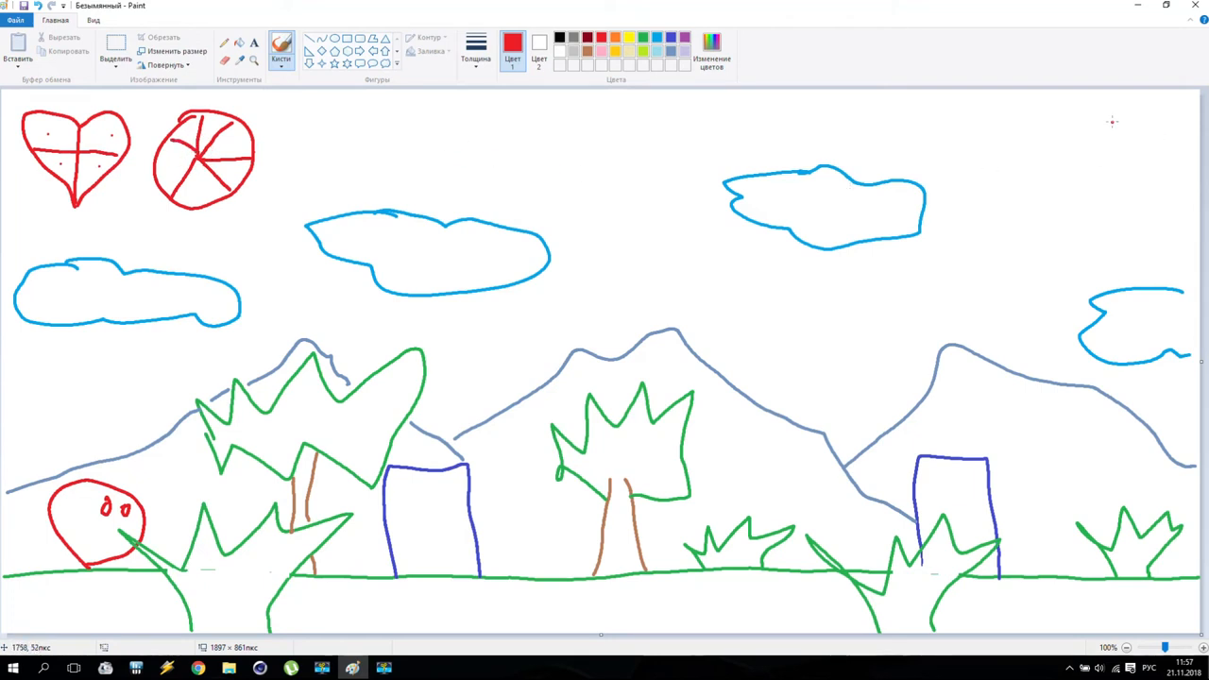
drag(1126, 112, 1169, 159)
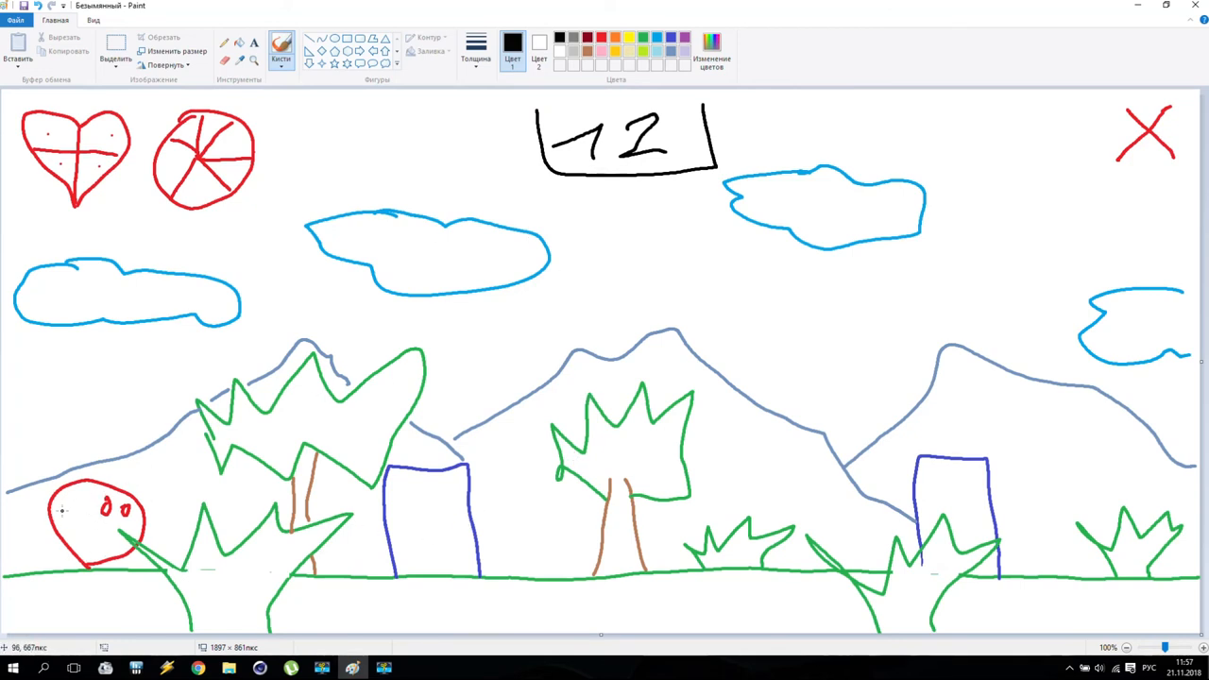
mouse_move(336, 508)
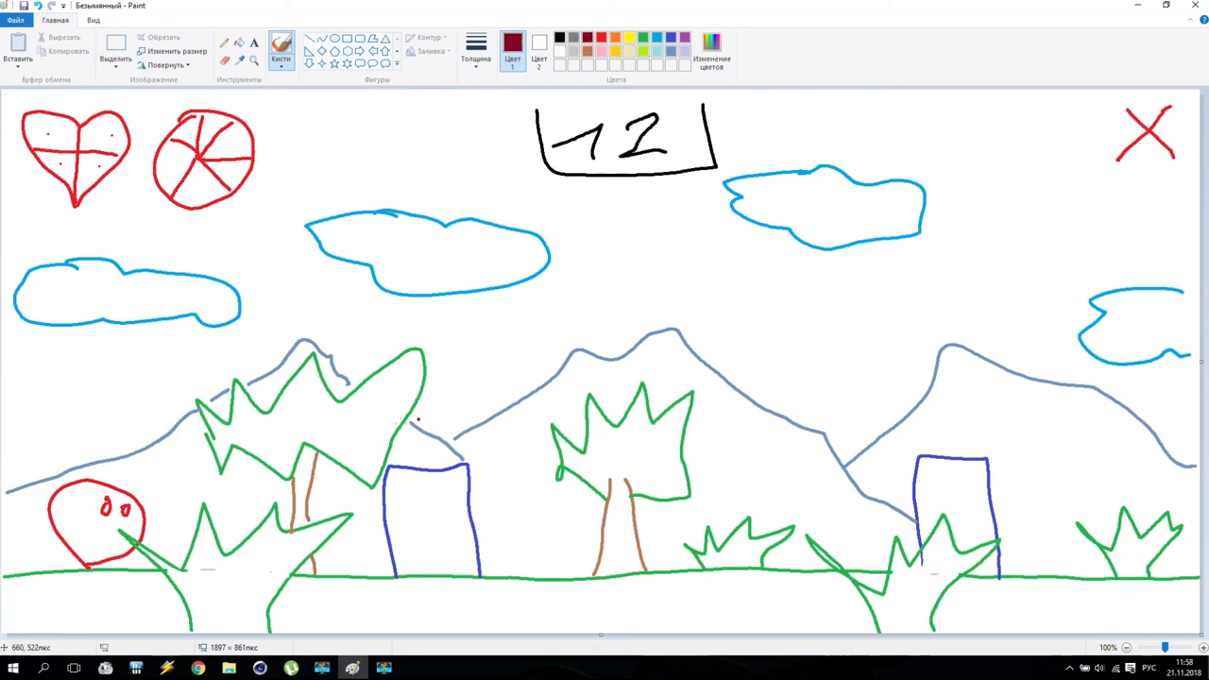
Step: Draw dark red curved jump arrows arcing over each blue box, pointing down to its right side
drag(330, 517, 525, 500)
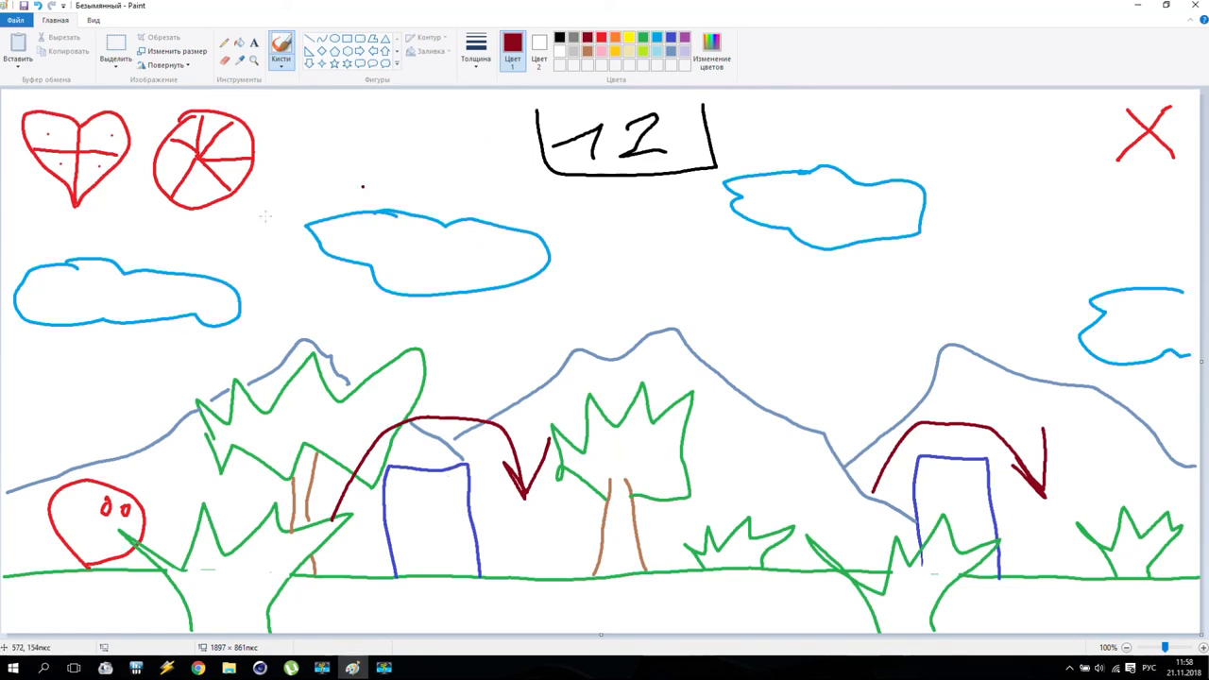
mouse_move(684, 306)
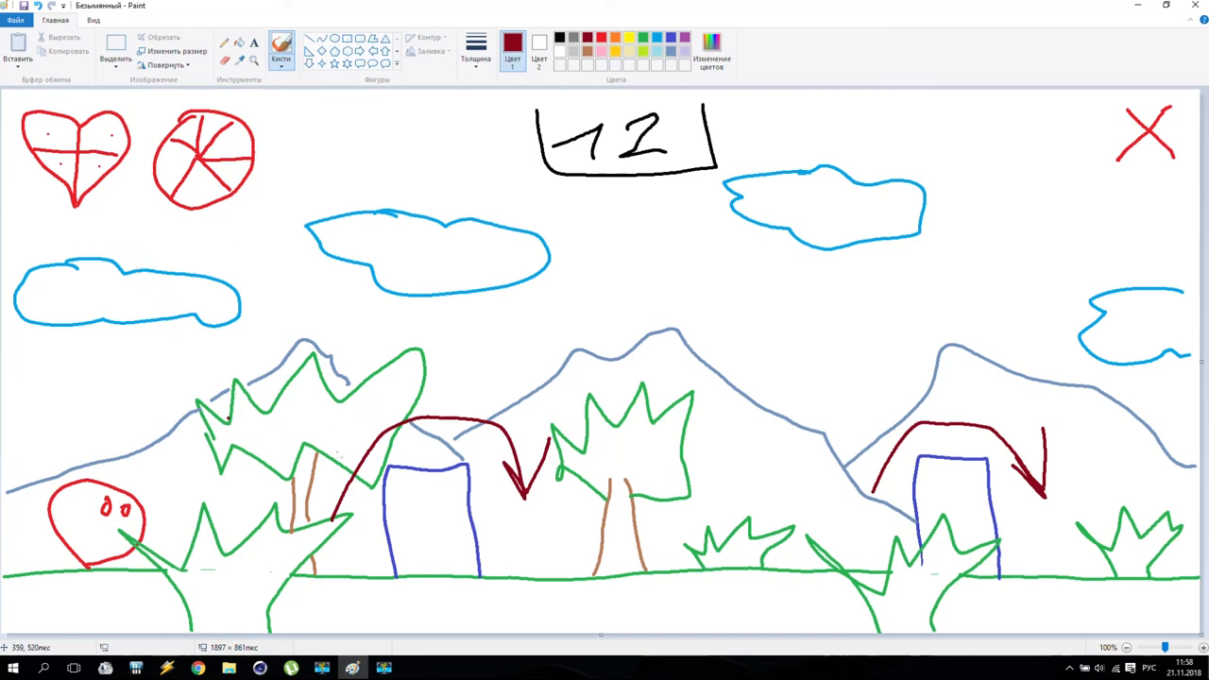
mouse_move(646, 429)
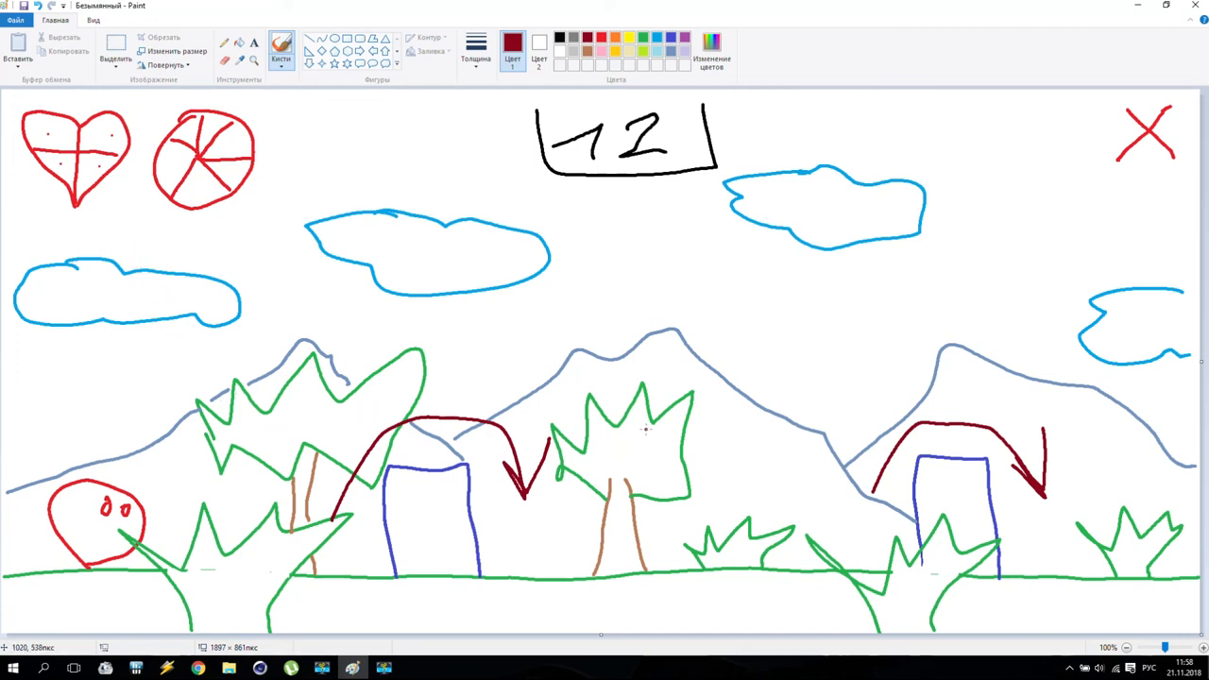